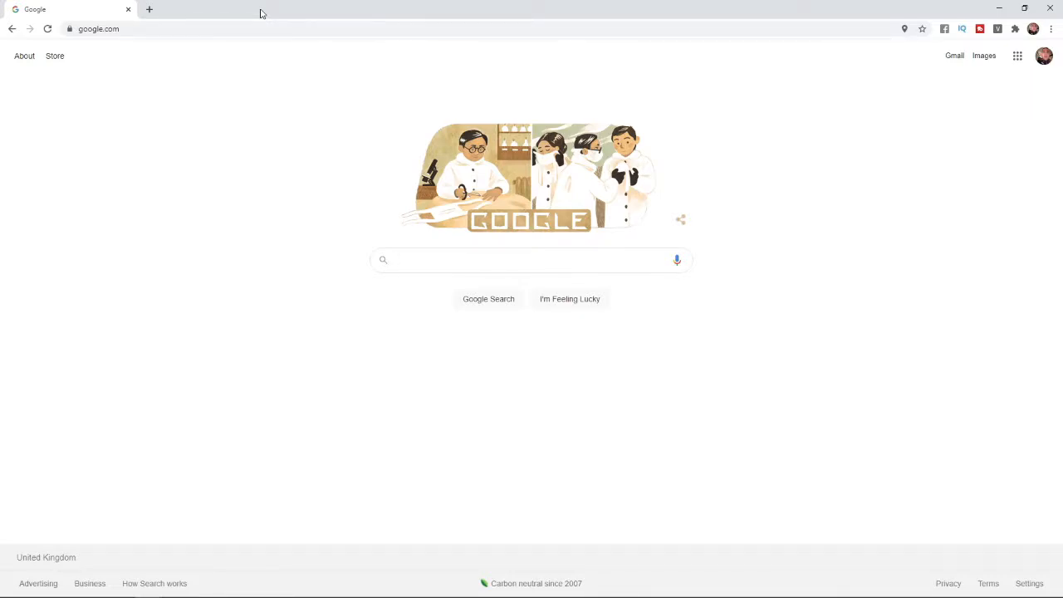
- Navigate from the Google home page to the Electronic Arts website via the address bar
{"action": "left_click", "coordinate": [531, 259]}
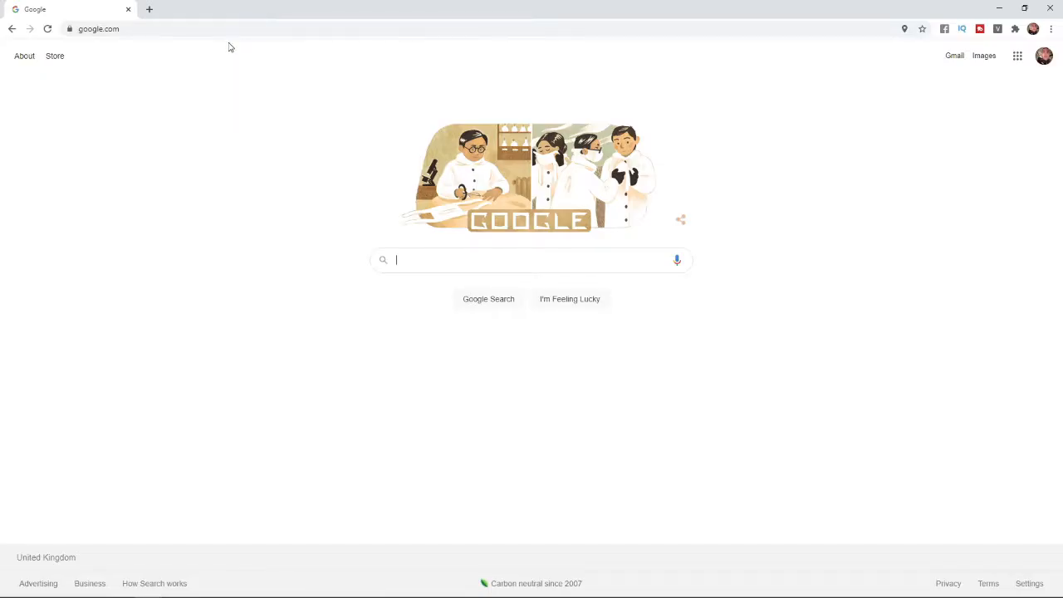
{"action": "type", "text": "WW"}
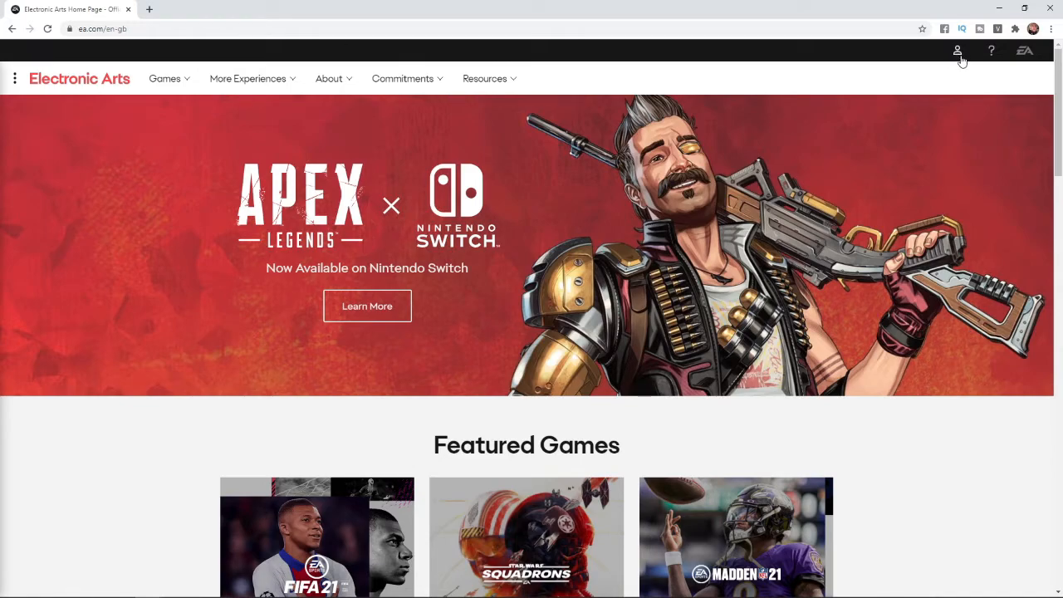
{"action": "mouse_move", "coordinate": [957, 52]}
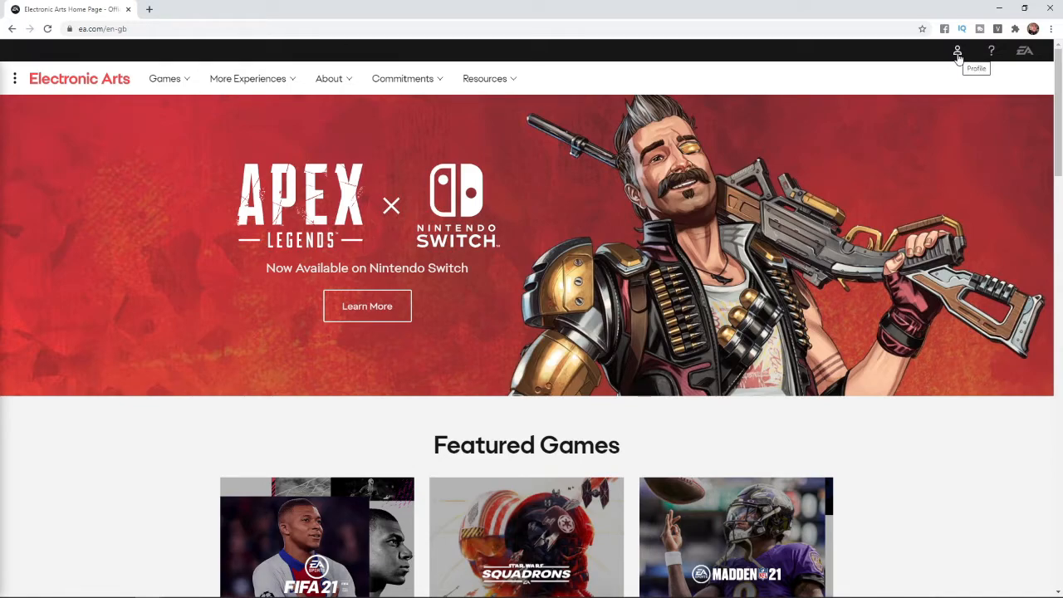
- Reach the EA account sign-in form from the profile menu's Sign In option
{"action": "left_click", "coordinate": [956, 50]}
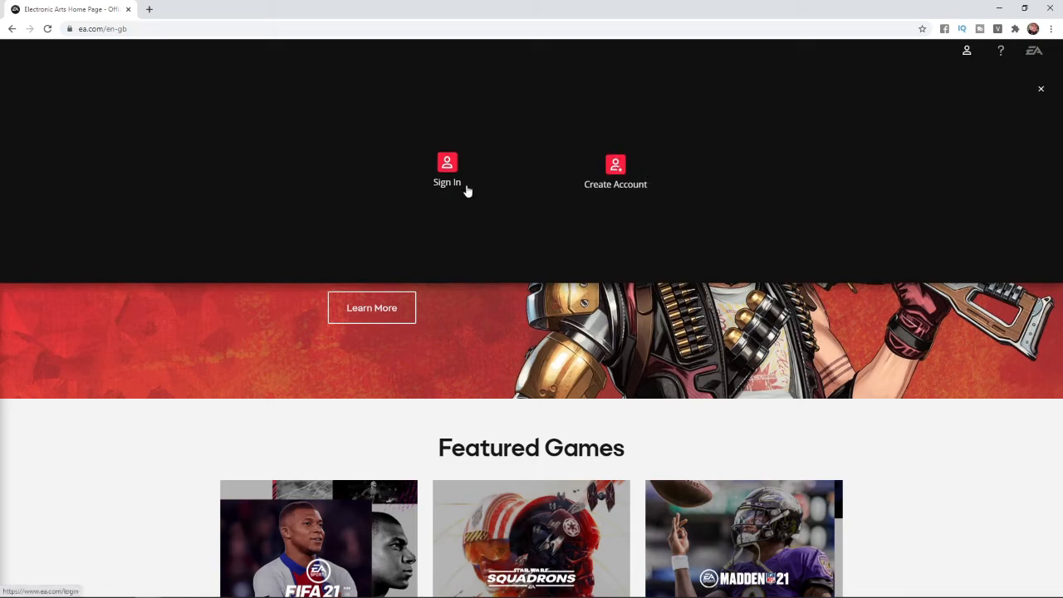
{"action": "left_click", "coordinate": [446, 172]}
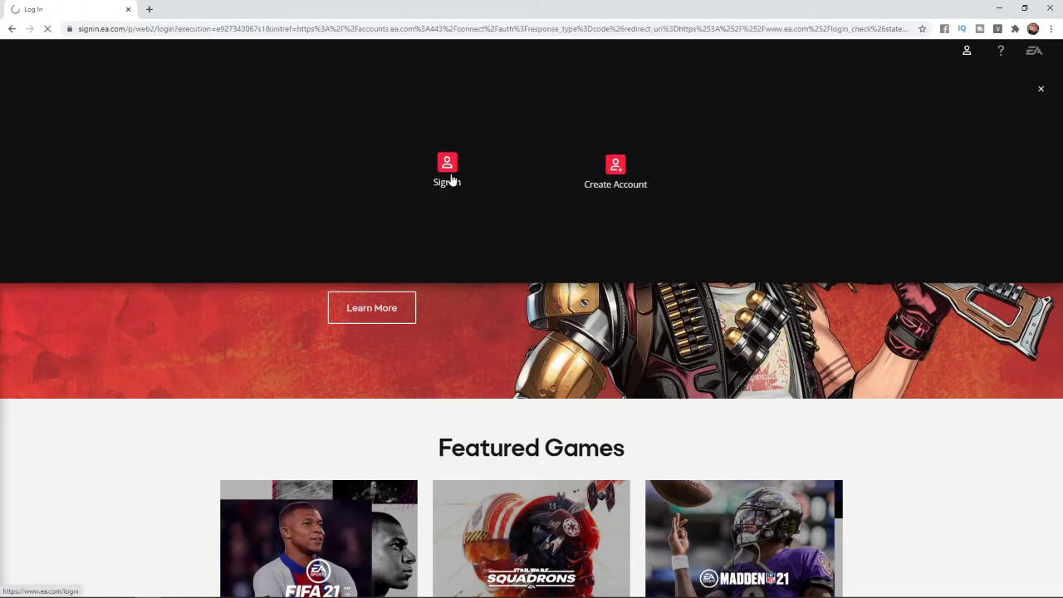
{"action": "left_click", "coordinate": [447, 169]}
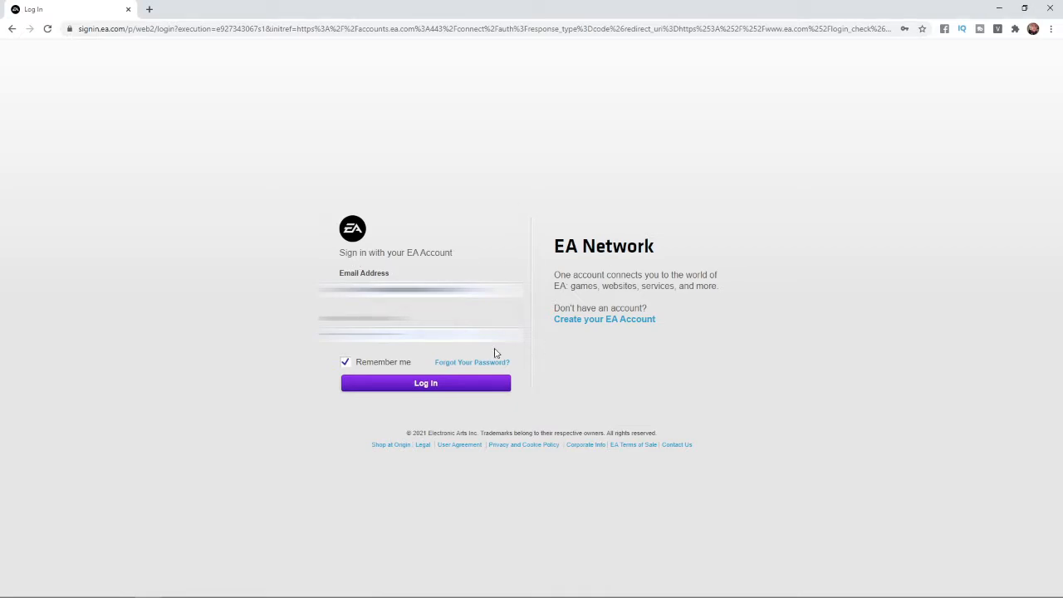
{"action": "mouse_move", "coordinate": [568, 365]}
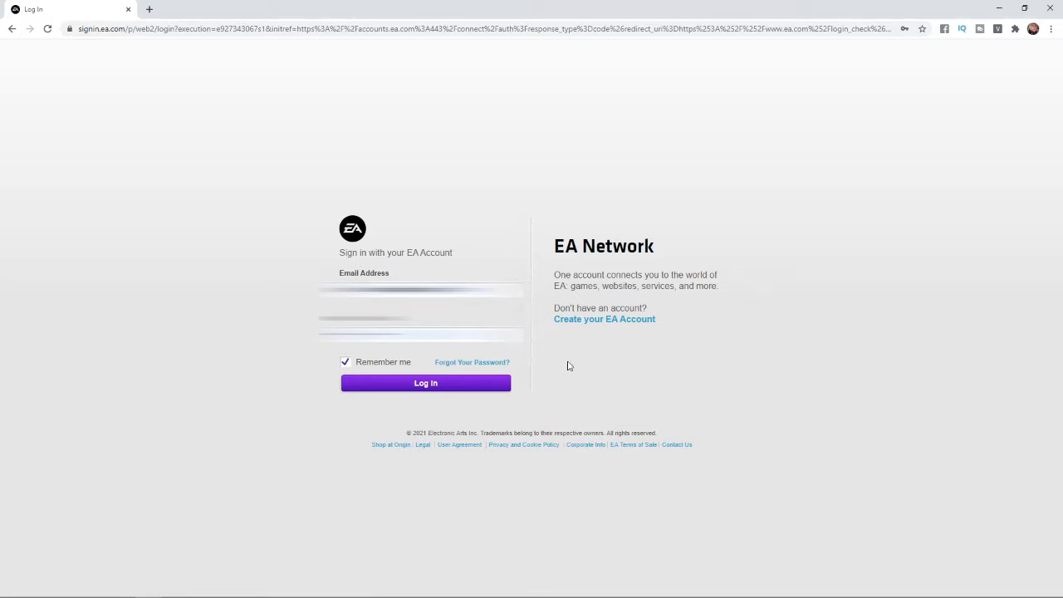
{"action": "mouse_move", "coordinate": [472, 362]}
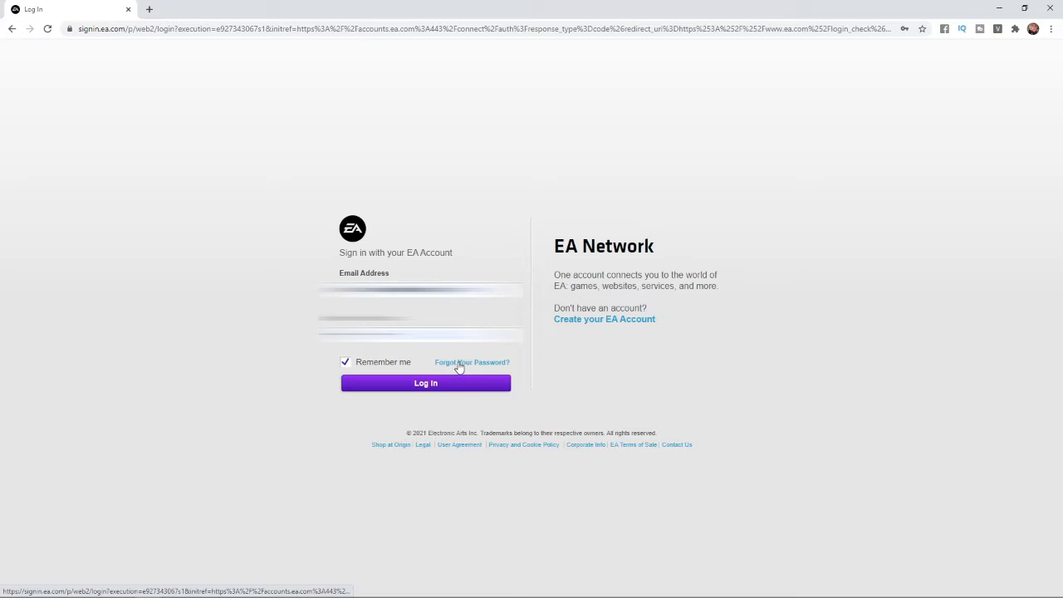
- Submit a 'Forgot Your Password?' request with the robot check so reset instructions are emailed
{"action": "left_click", "coordinate": [472, 362]}
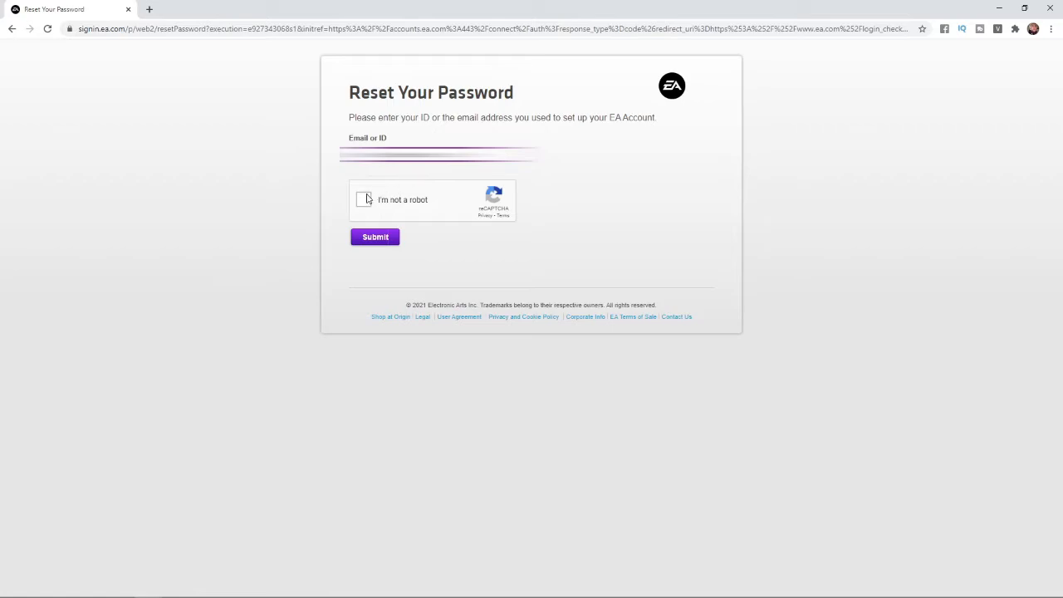
{"action": "left_click", "coordinate": [365, 199]}
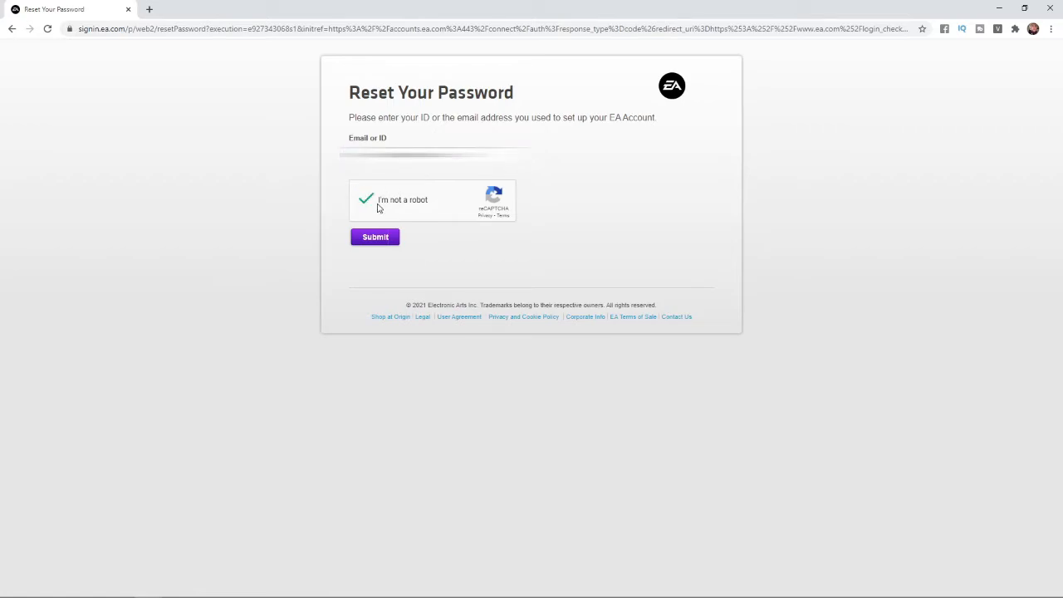
{"action": "left_click", "coordinate": [375, 236]}
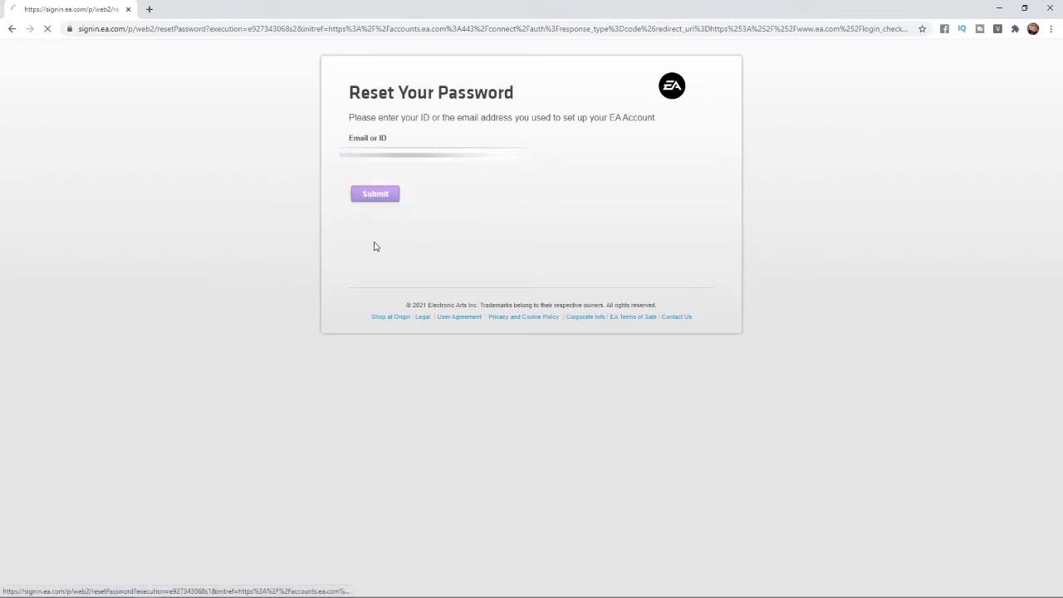
{"action": "left_click", "coordinate": [376, 193]}
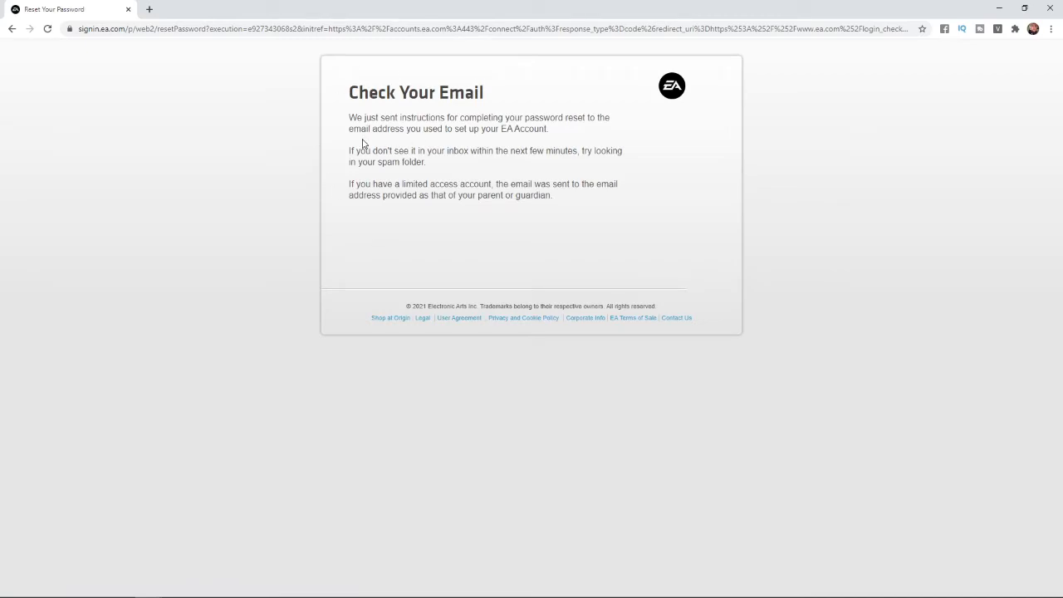
{"action": "mouse_move", "coordinate": [533, 101]}
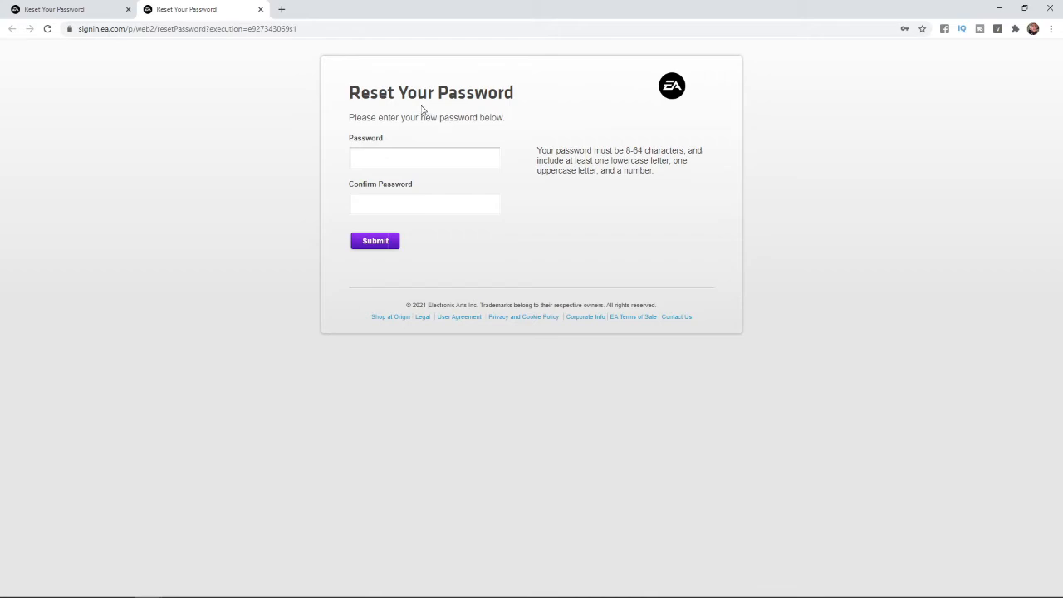
{"action": "mouse_move", "coordinate": [462, 139]}
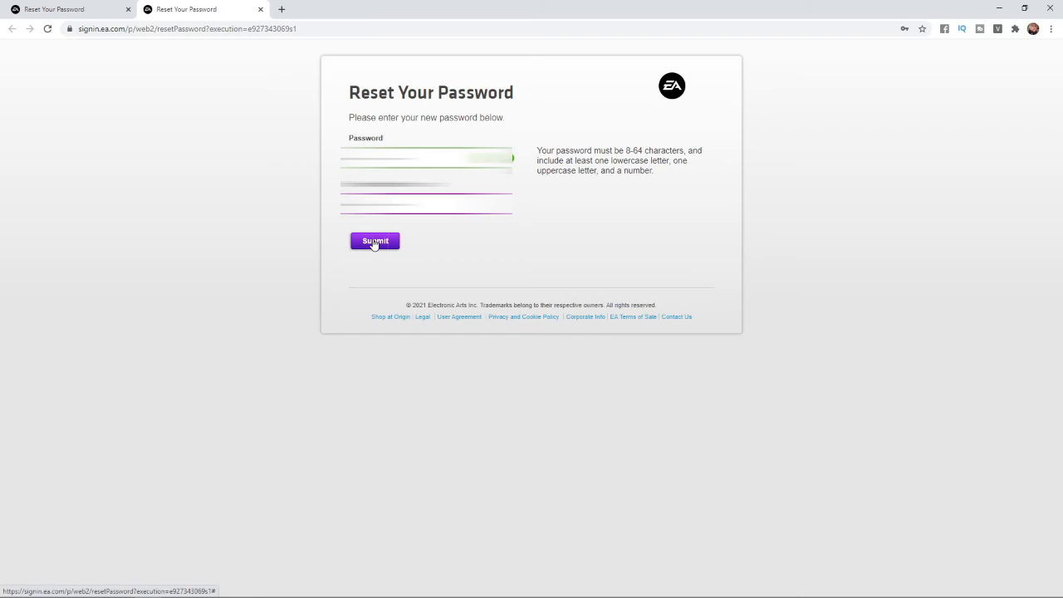
- Submit the new and confirmed password, reaching the 'Success! Your password has been changed' page
{"action": "left_click", "coordinate": [375, 241]}
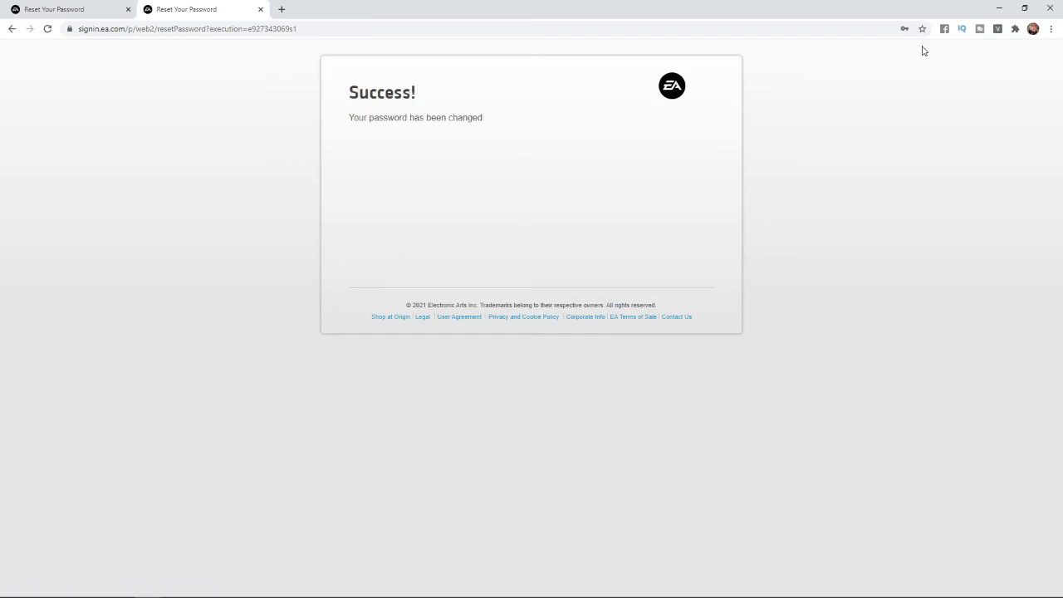